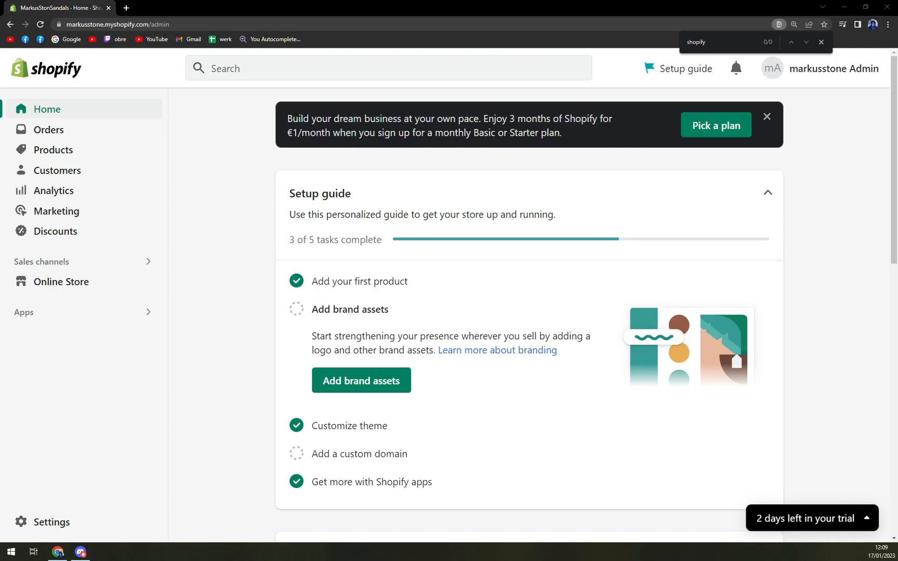
mouse_move(233, 397)
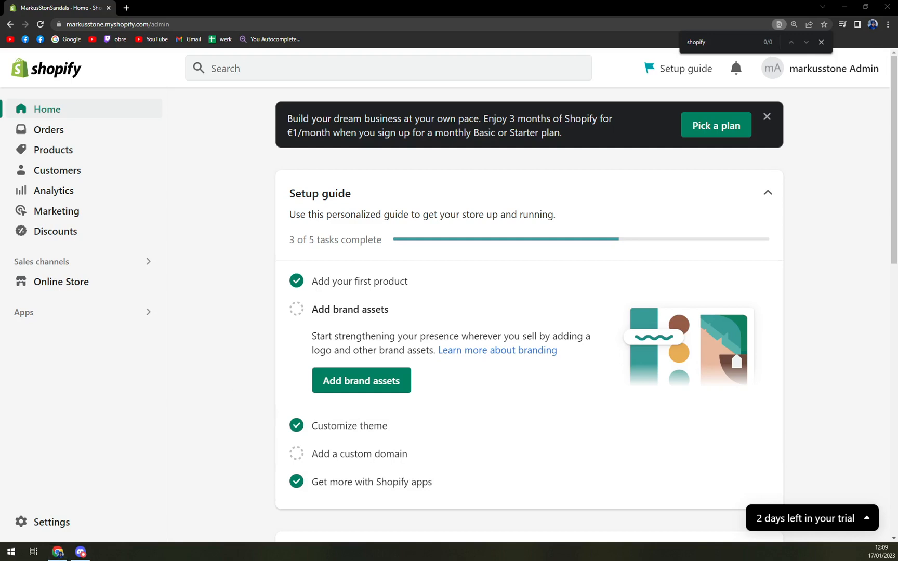
mouse_move(206, 253)
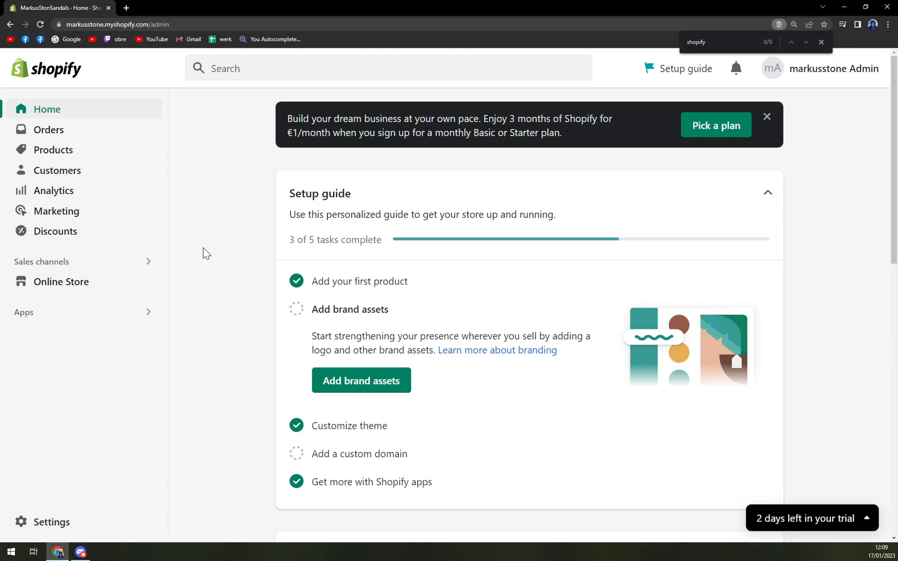
mouse_move(127, 470)
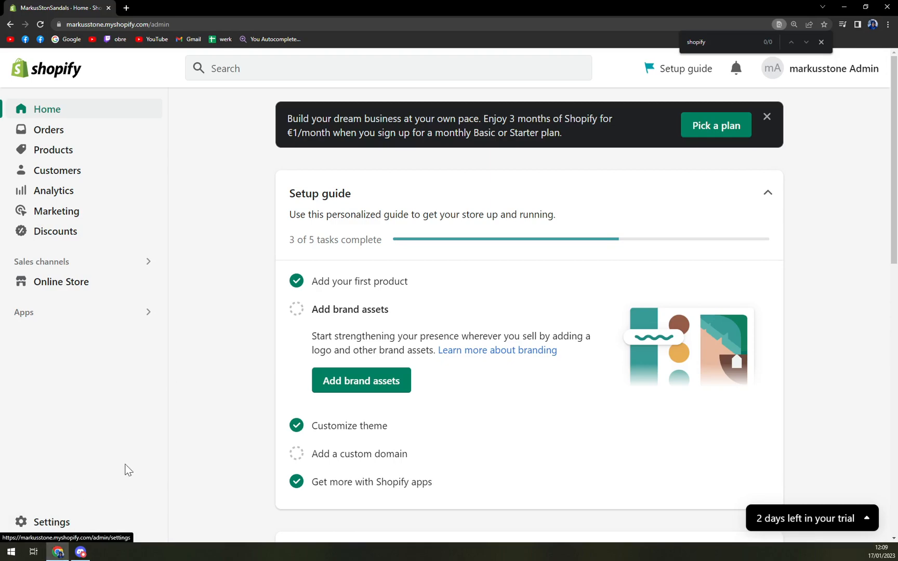
Step: Go to the store's Apps and sales channels settings listing the three installed apps
click(50, 522)
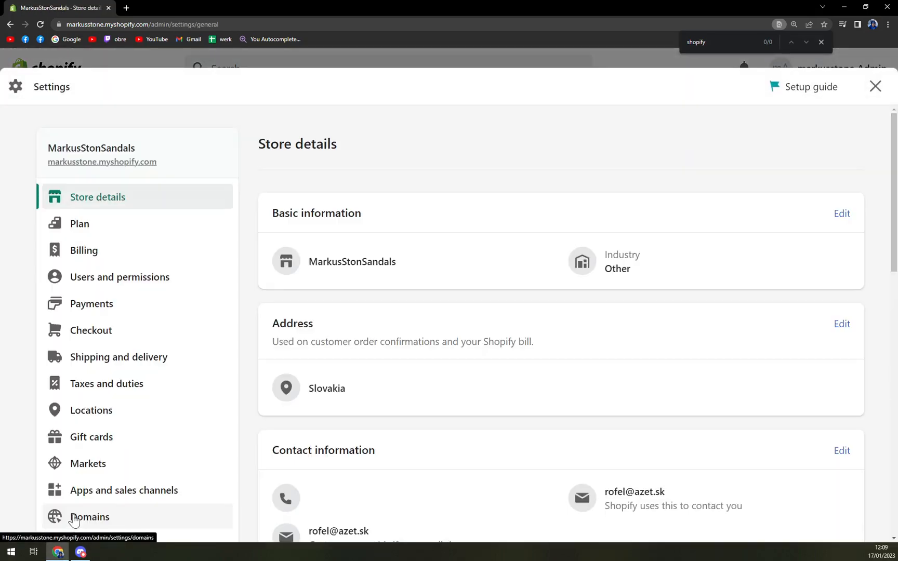
mouse_move(137, 223)
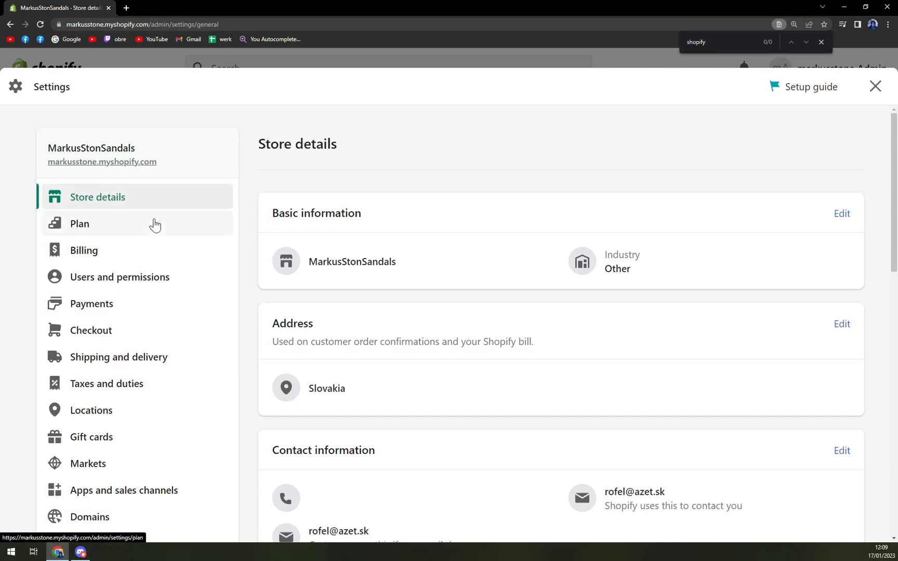
scroll(down, 3)
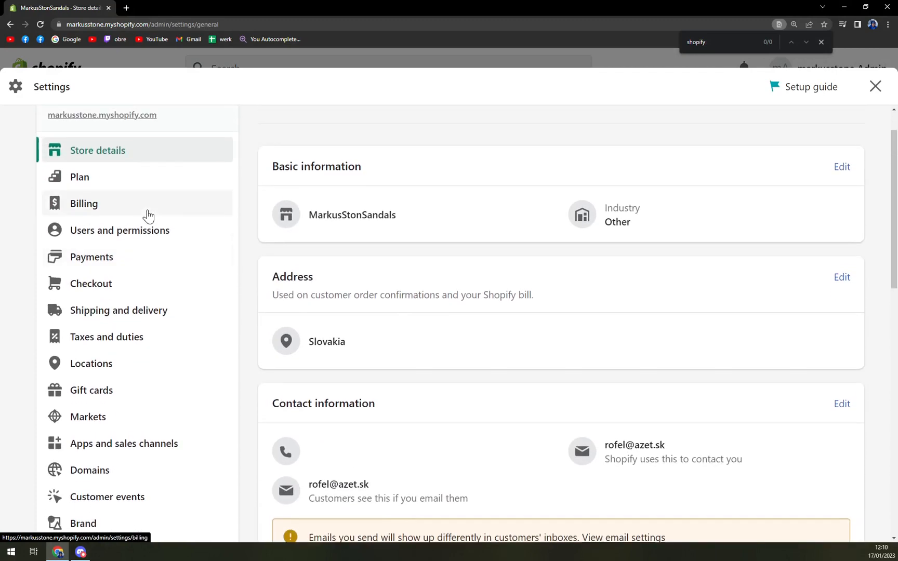
mouse_move(123, 443)
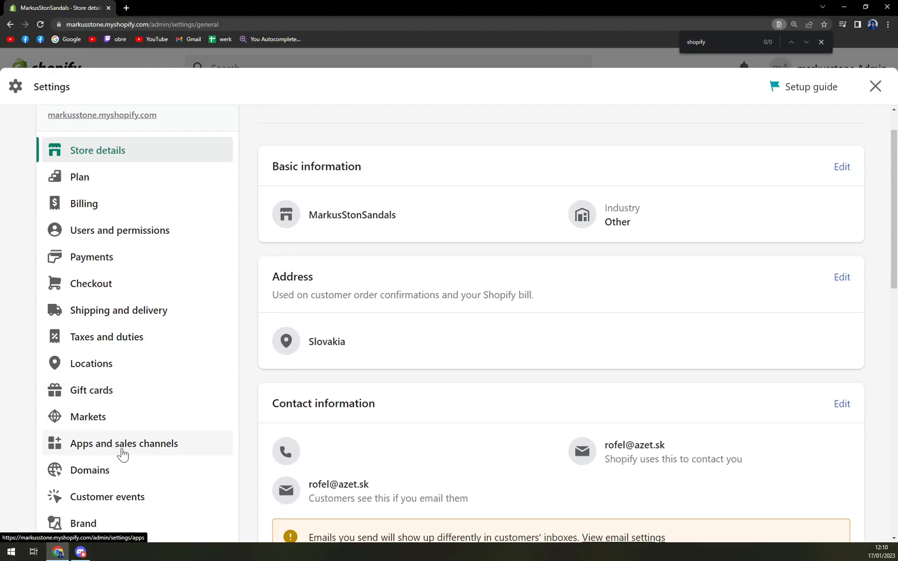
click(124, 443)
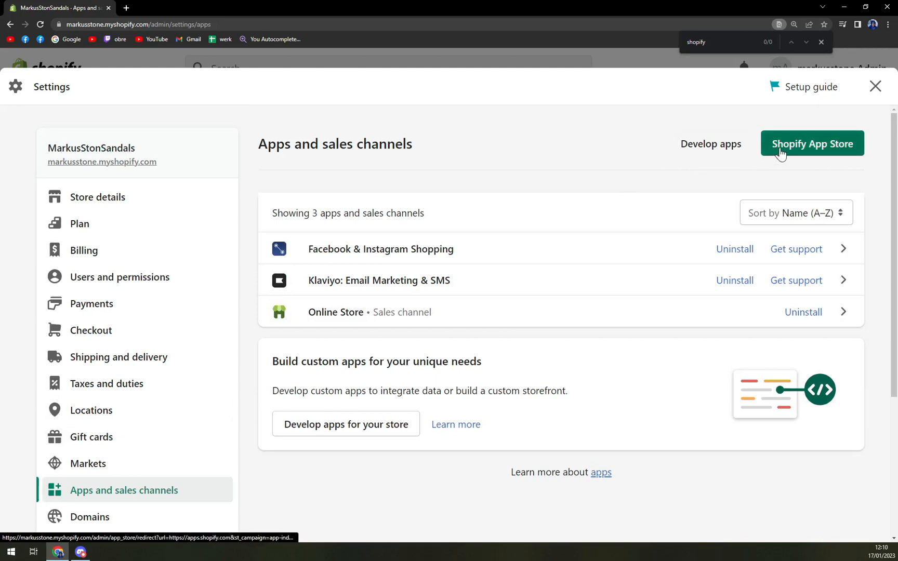
Step: Search the Shopify App Store for 'taobao' to list the matching dropshipping apps
click(812, 144)
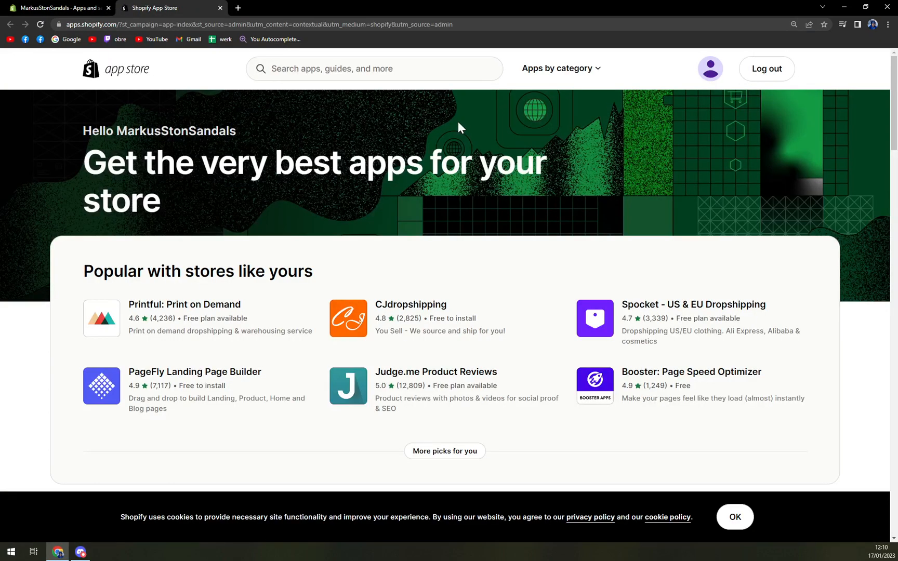
click(372, 69)
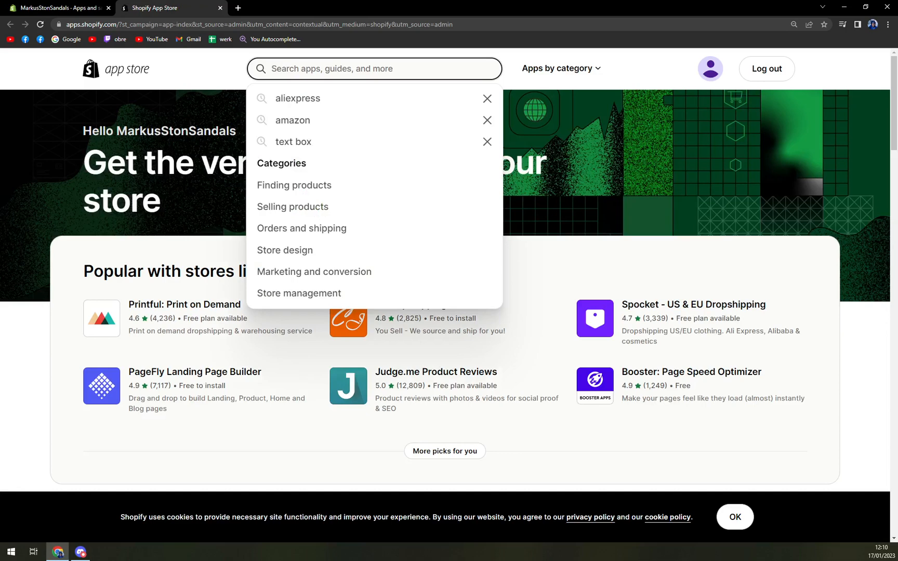
text(taobao)
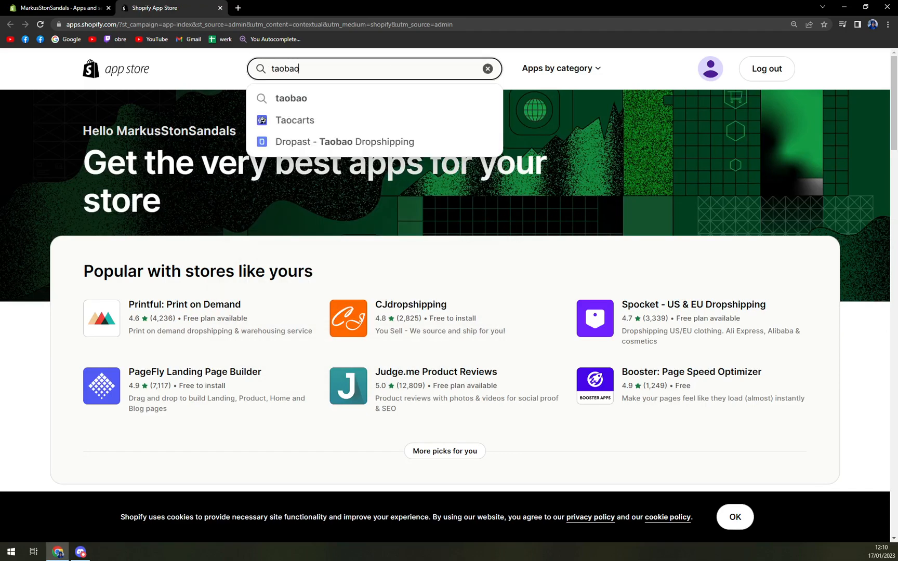
click(292, 98)
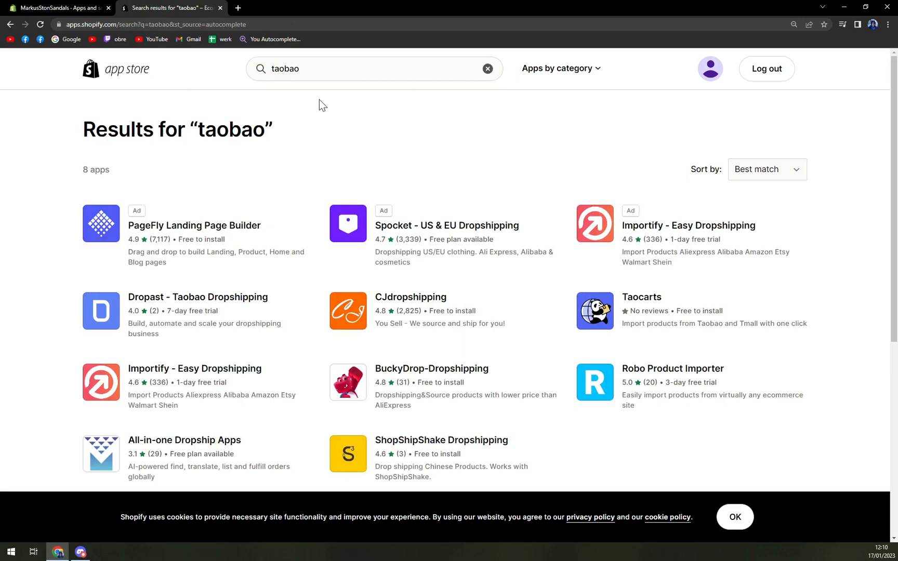
mouse_move(311, 102)
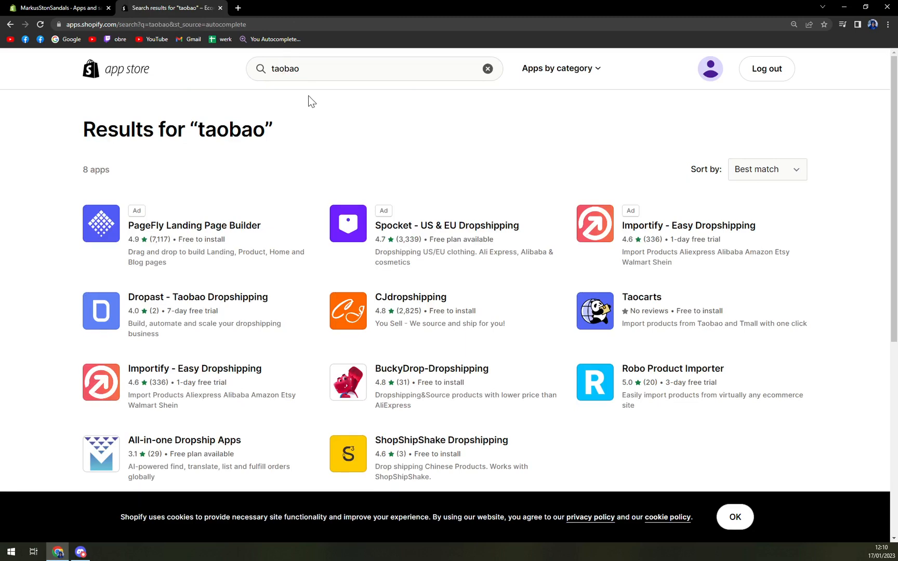
mouse_move(313, 182)
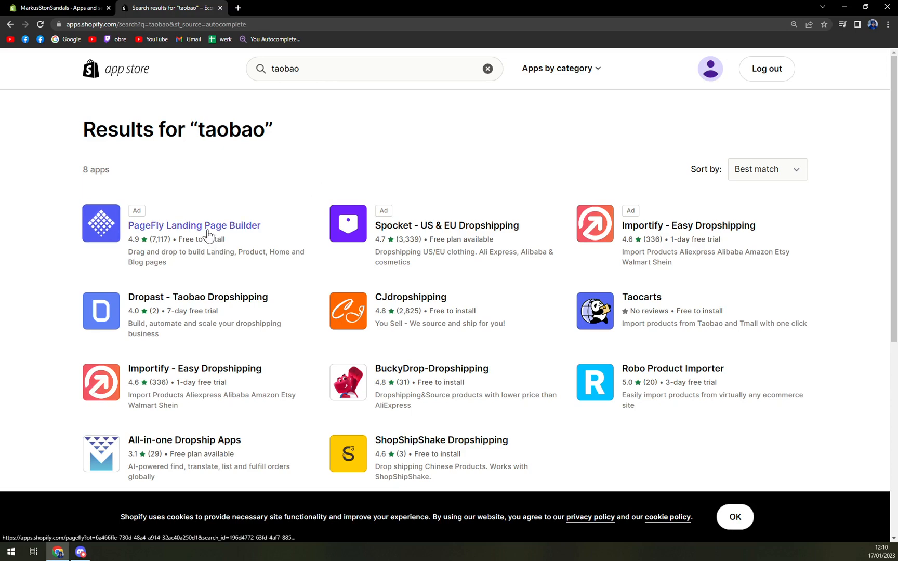
mouse_move(197, 296)
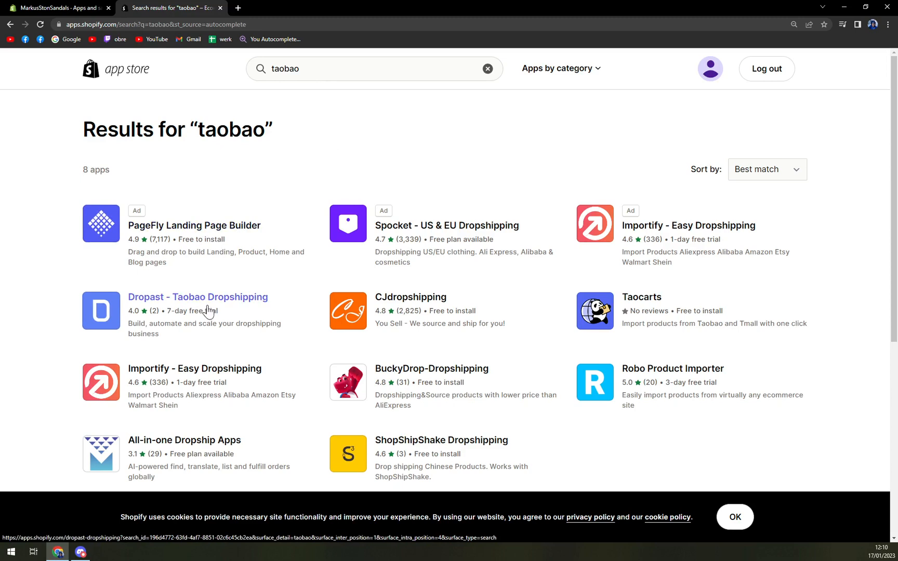
mouse_move(216, 301)
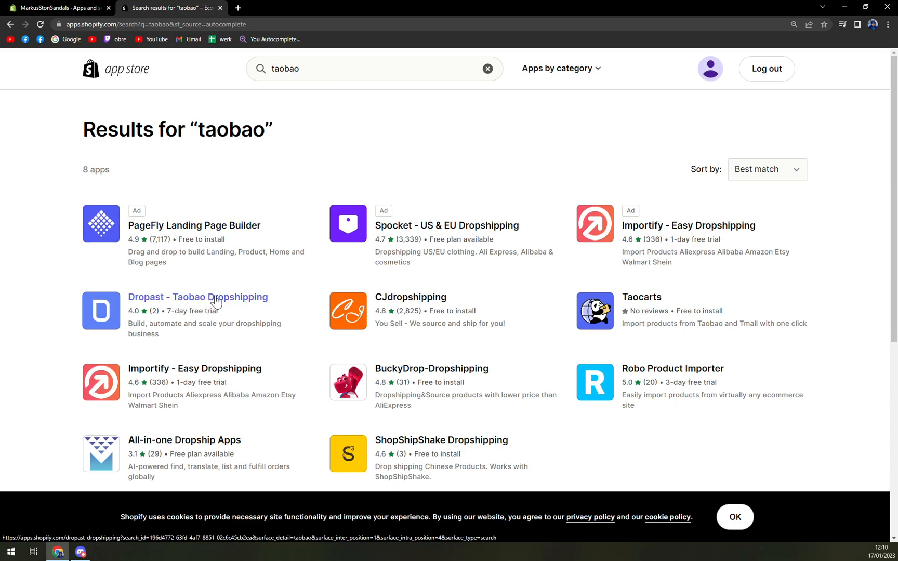
mouse_move(403, 310)
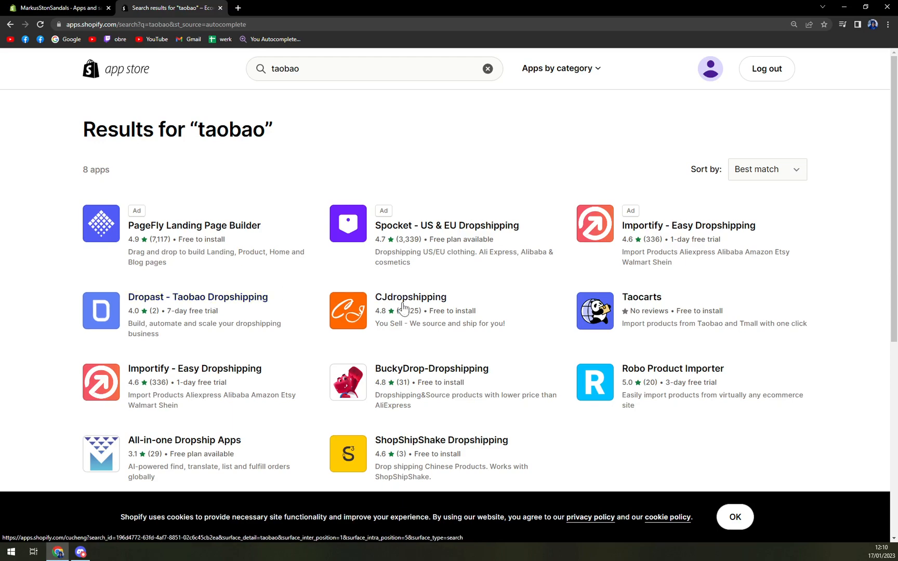
Step: Add the Taocarts app from its listing, reaching the install screen with its access requirements
click(642, 296)
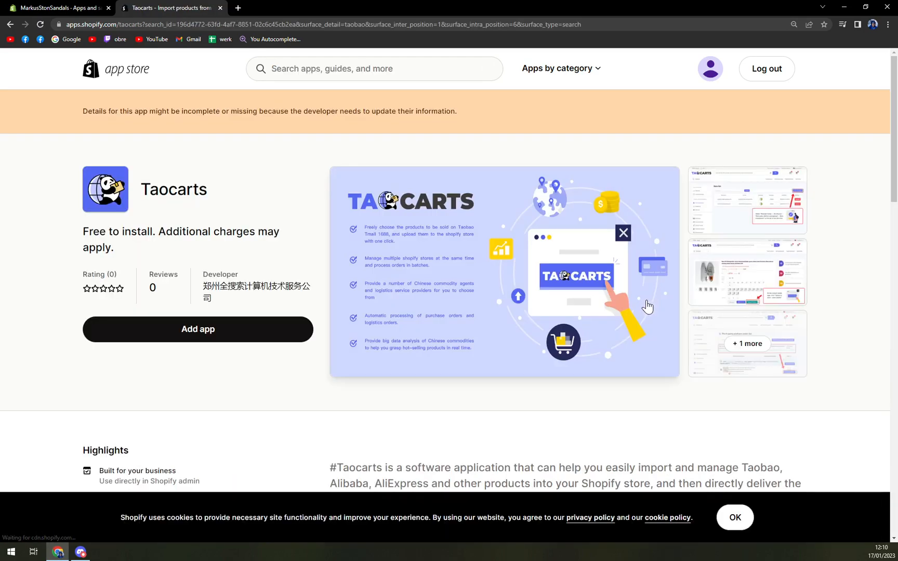
mouse_move(289, 209)
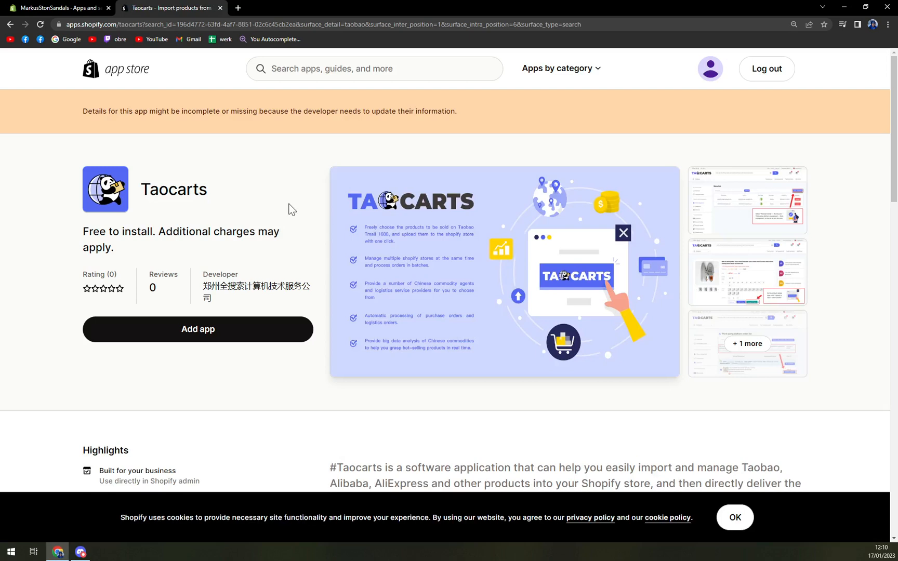
mouse_move(237, 335)
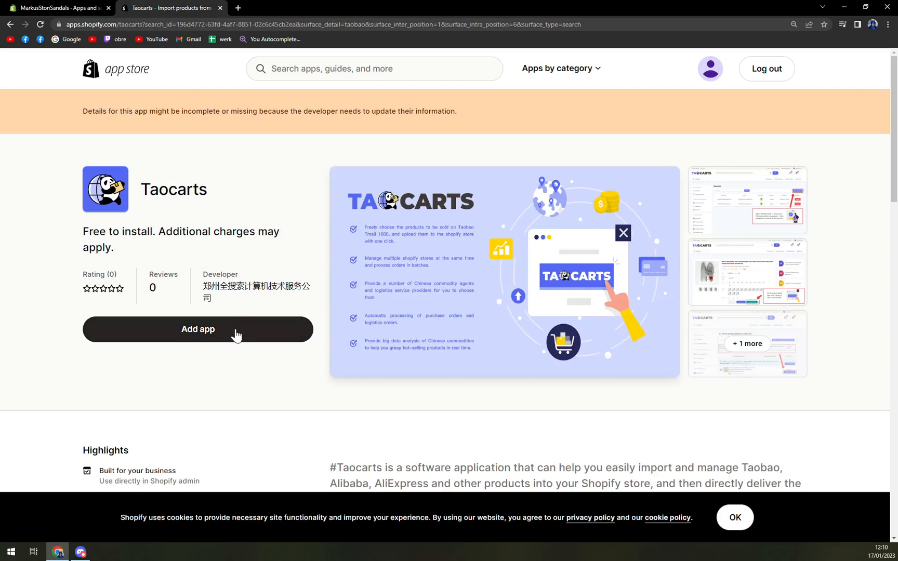
click(198, 329)
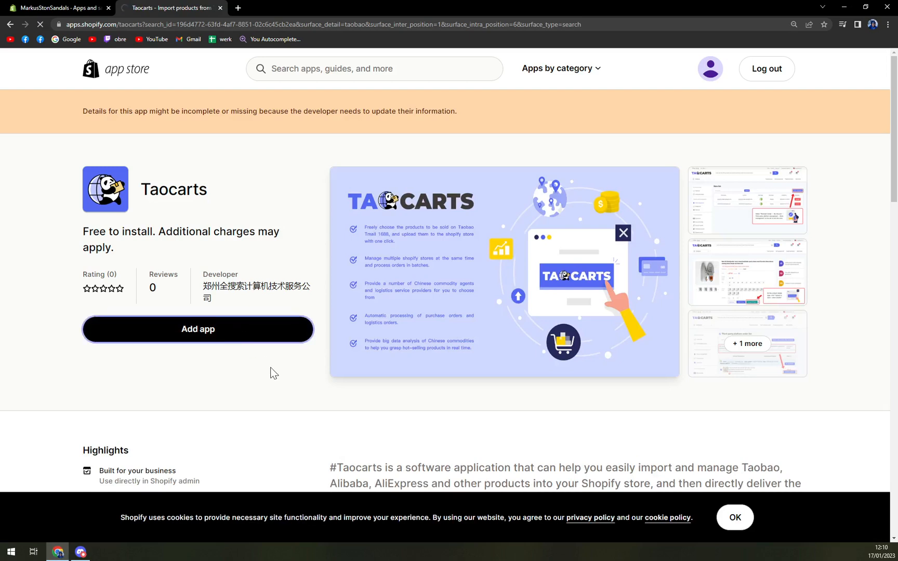
click(197, 329)
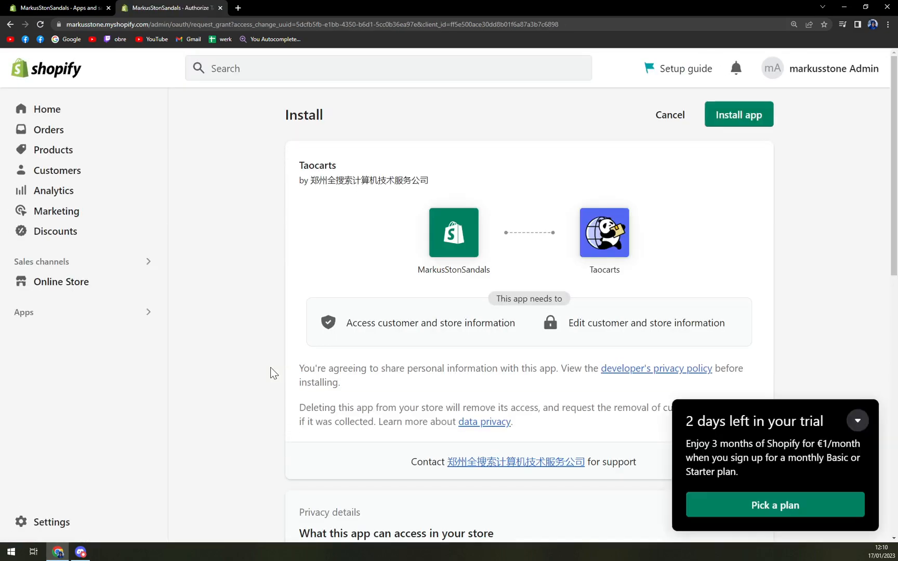
Step: Install Taocarts so its Connect to Shopify setup opens at Step 1 service providers
click(738, 115)
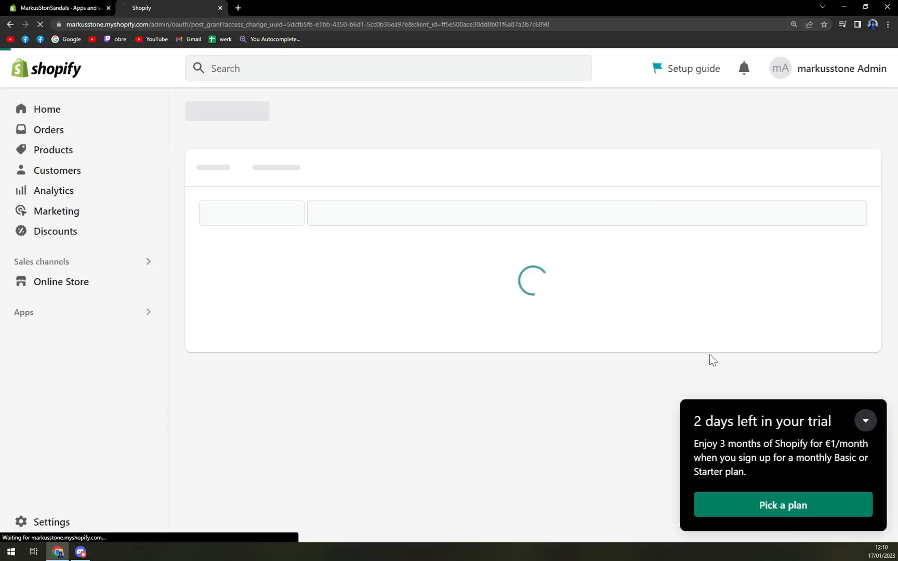
click(868, 422)
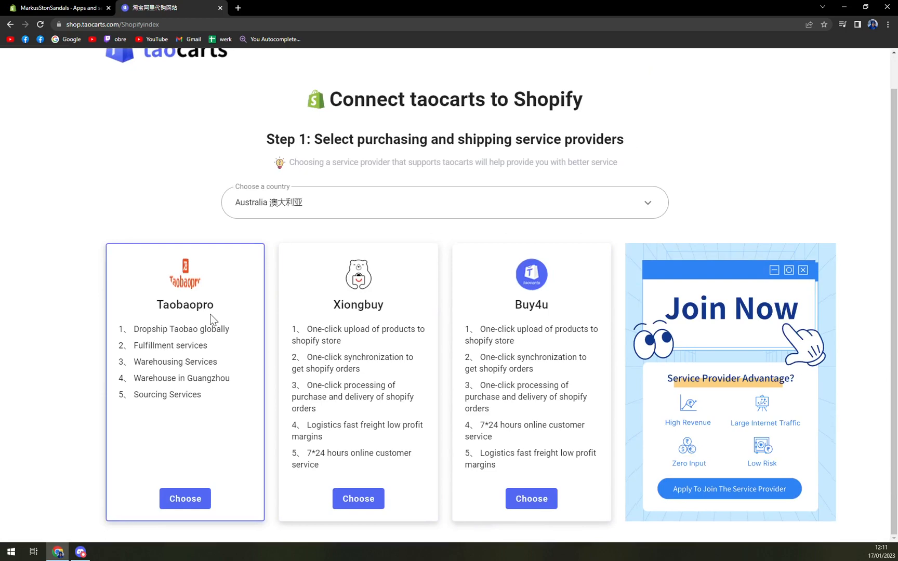
Step: Choose Taobaopro as the purchasing and shipping service provider, revealing the Step 2 login options
scroll(up, 3)
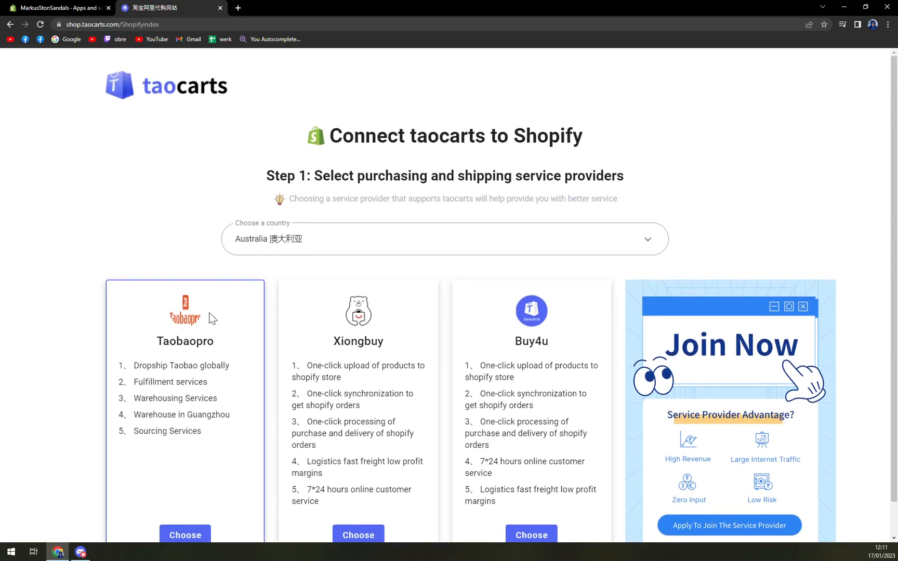
click(184, 536)
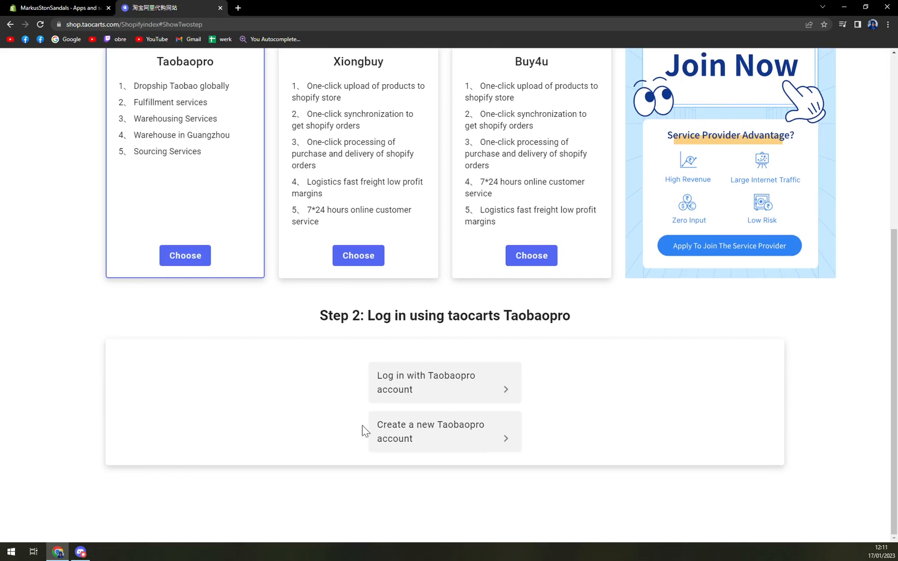
mouse_move(439, 376)
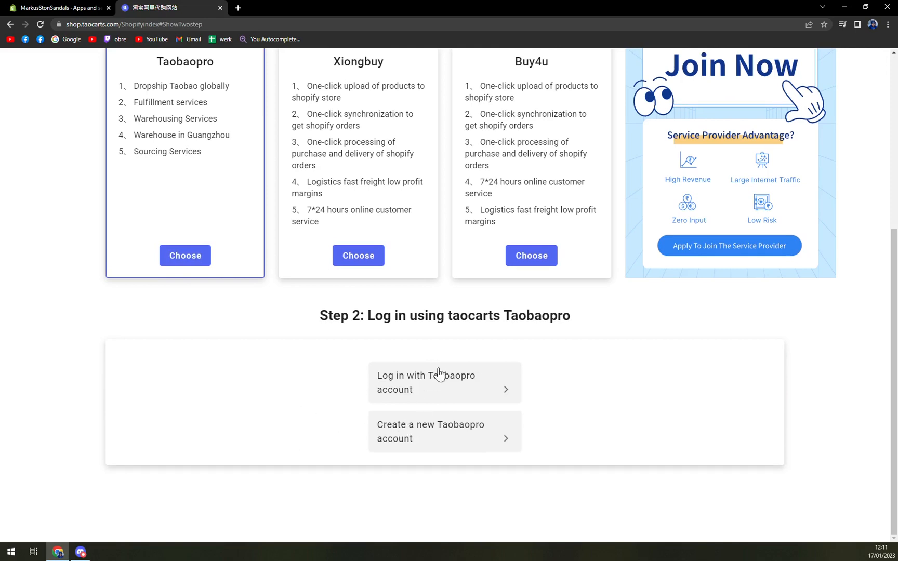